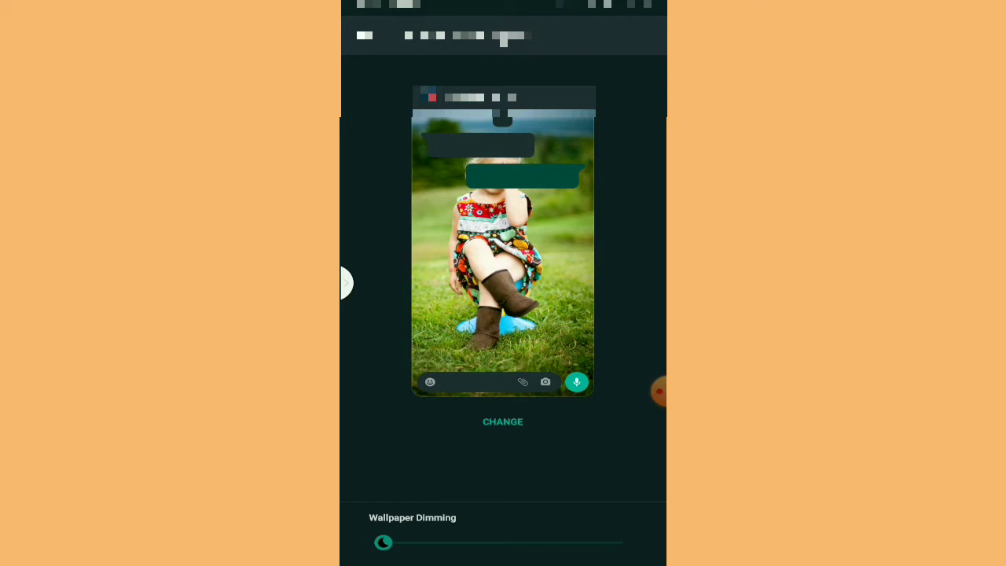
Step: Try the Wallpaper Dimming slider darker, reset it to zero, and start changing the wallpaper
{"action": "left_click", "coordinate": [657, 391]}
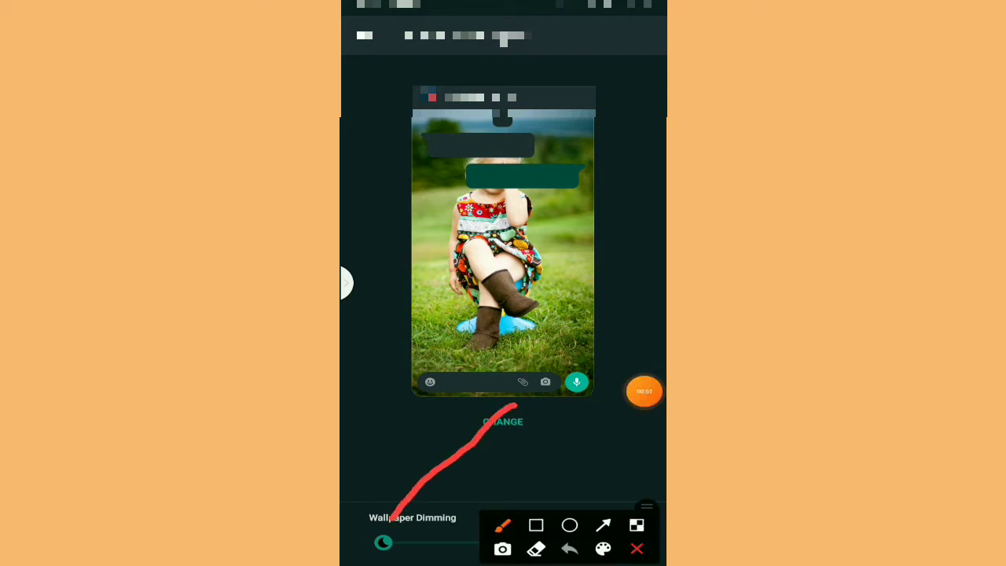
{"action": "left_click", "coordinate": [637, 548]}
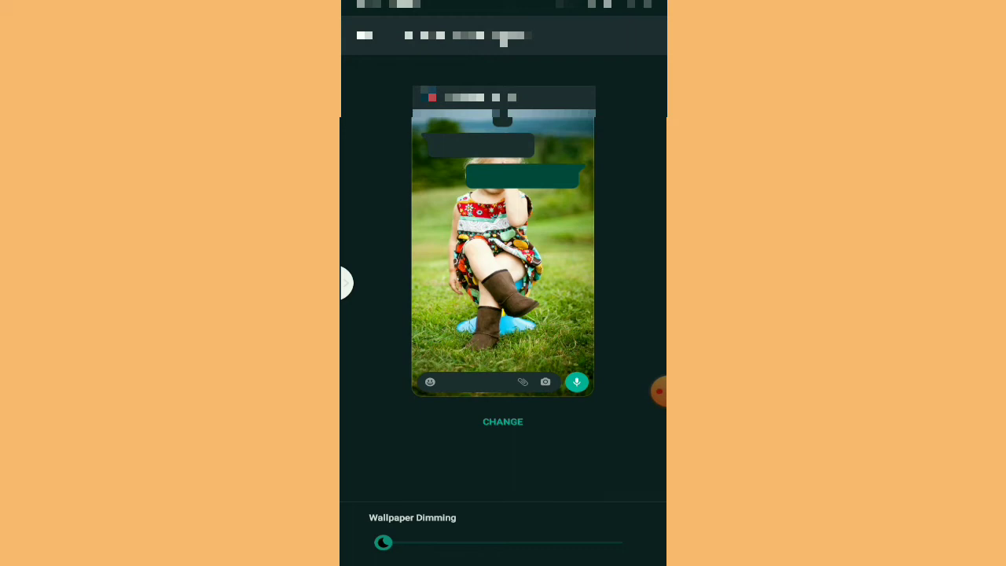
{"action": "left_click_drag", "start_coordinate": [384, 542], "coordinate": [545, 542]}
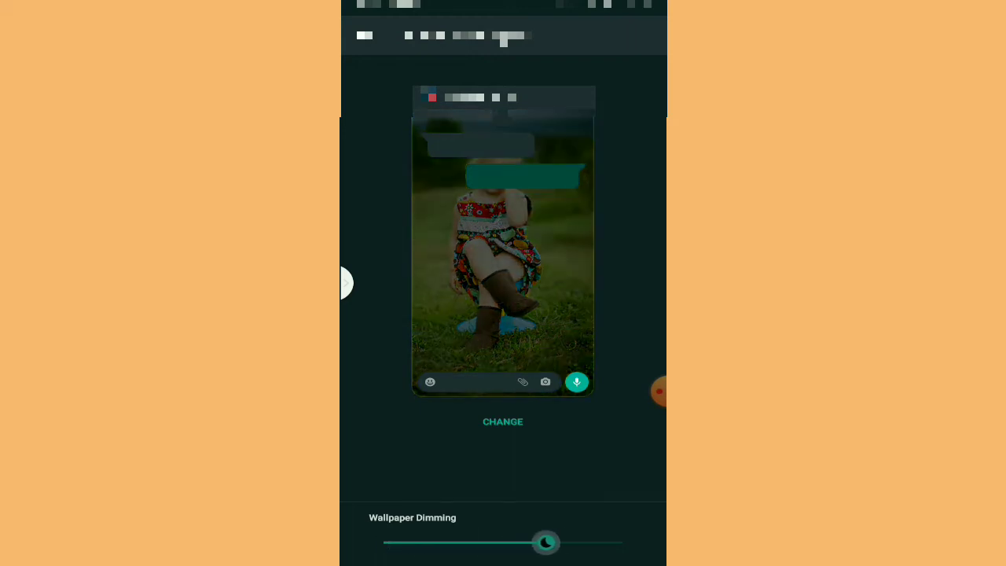
{"action": "left_click_drag", "start_coordinate": [545, 542], "coordinate": [557, 542]}
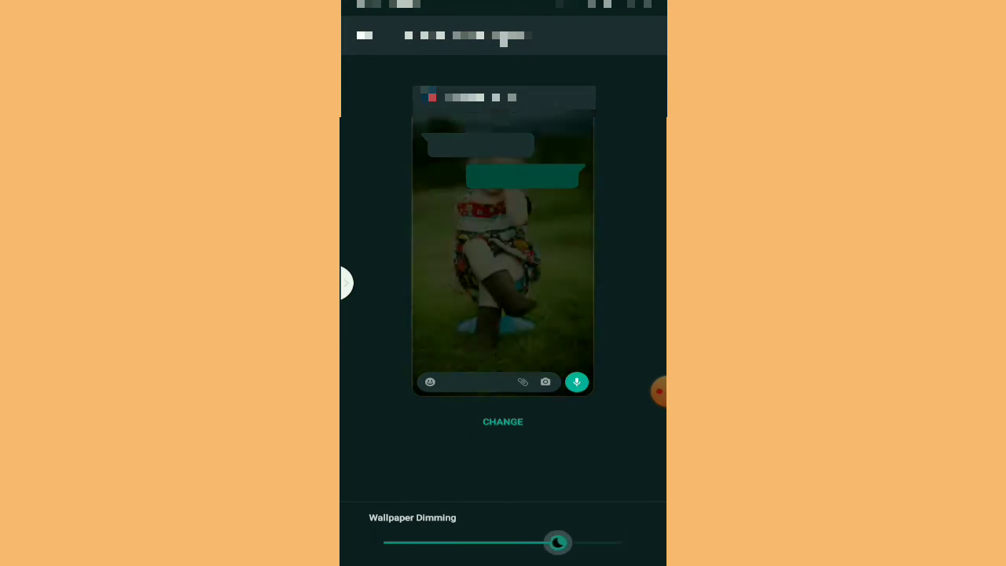
{"action": "left_click_drag", "start_coordinate": [558, 542], "coordinate": [383, 542]}
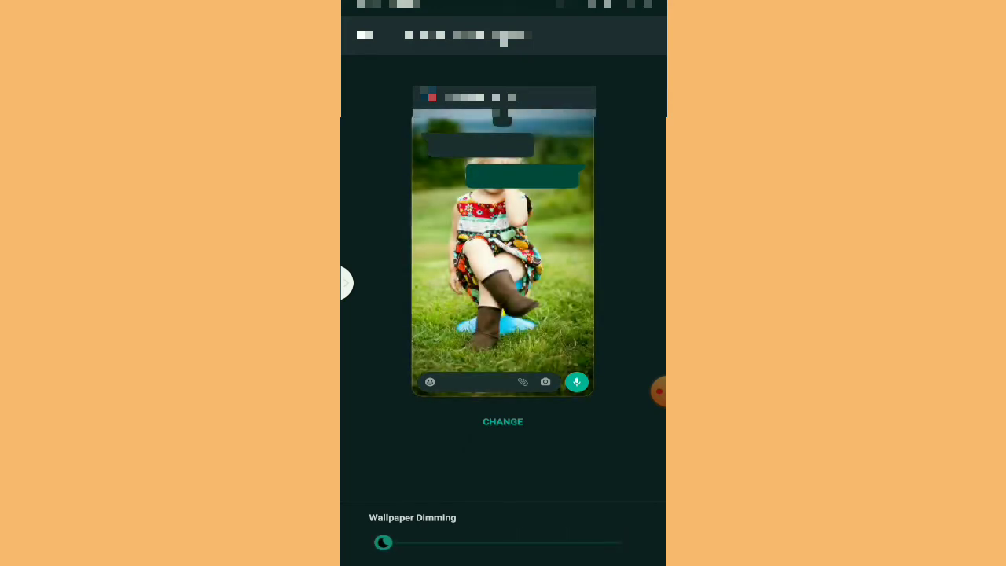
{"action": "left_click", "coordinate": [502, 421]}
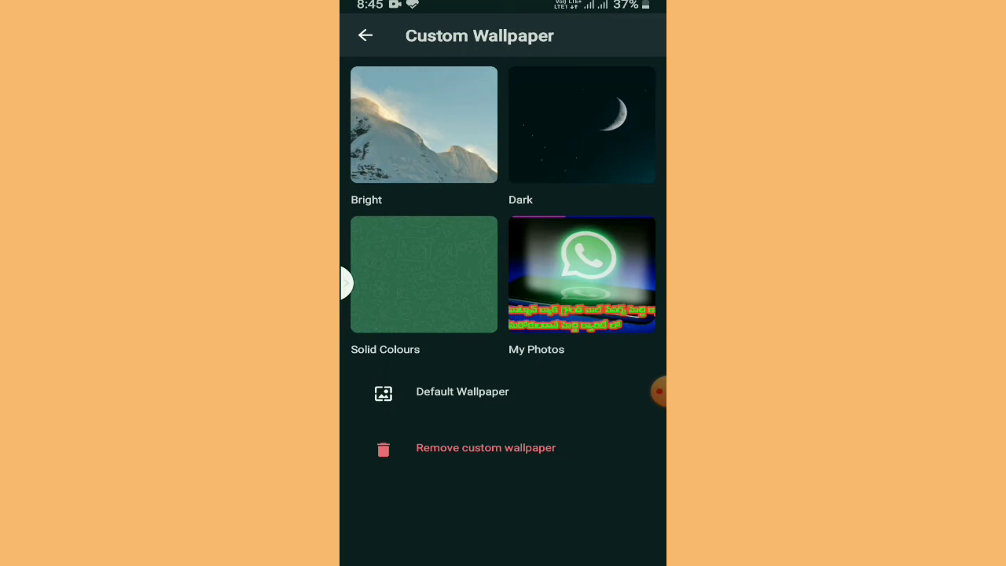
Step: Browse the Bright and Dark wallpaper collections for the chat
{"action": "left_click", "coordinate": [423, 124]}
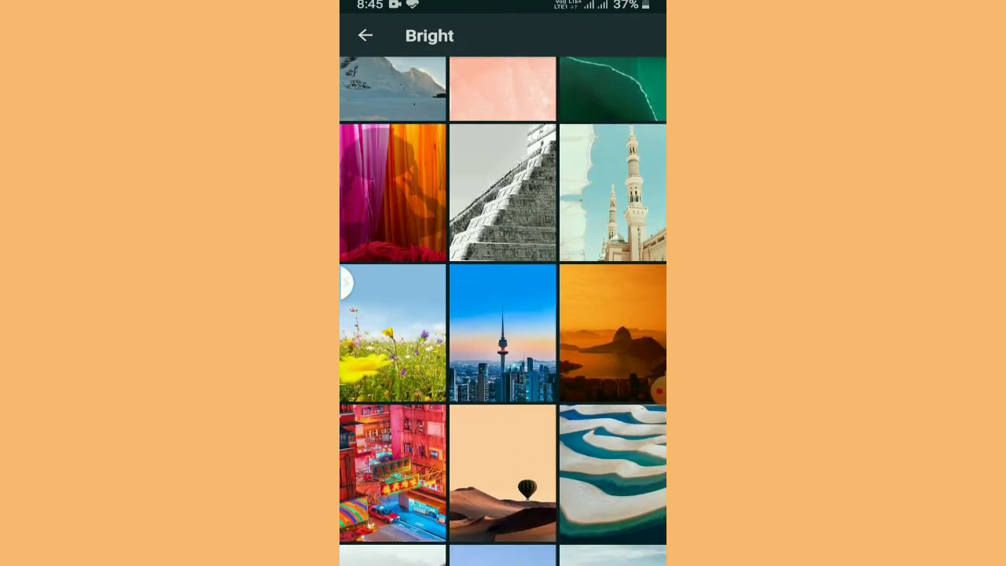
{"action": "scroll", "scroll_direction": "up", "scroll_amount": 3}
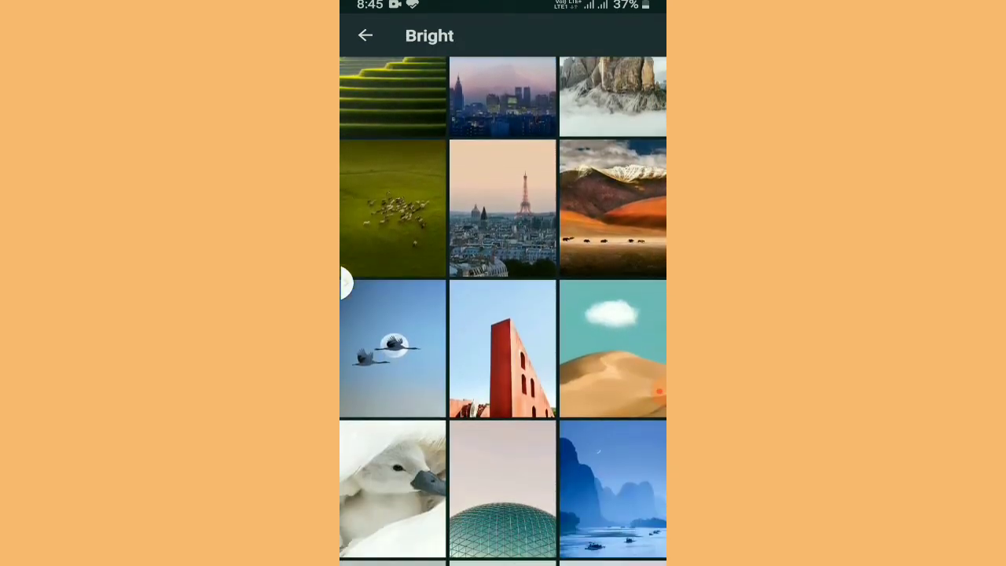
{"action": "scroll", "scroll_direction": "down", "scroll_amount": 3}
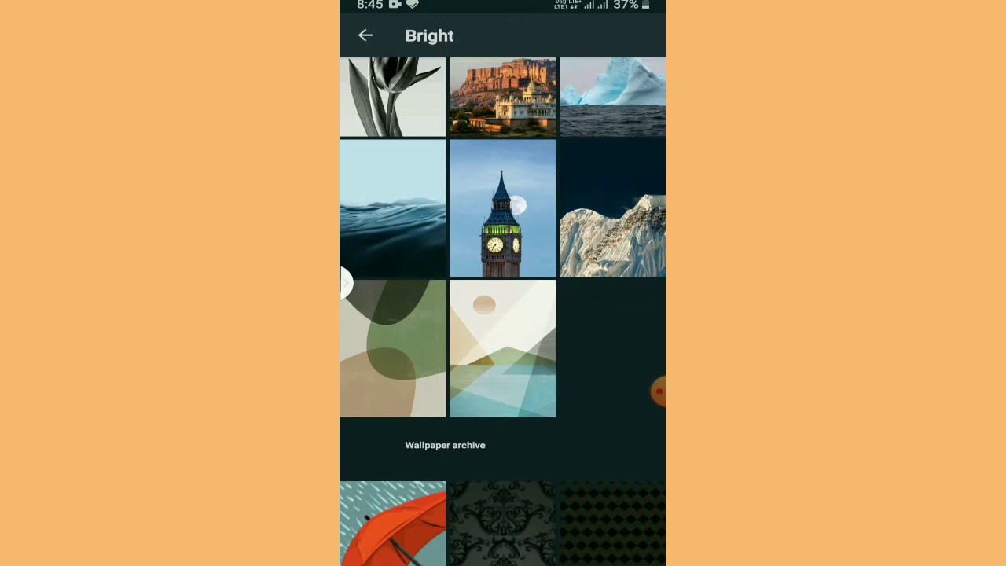
{"action": "left_click", "coordinate": [364, 36]}
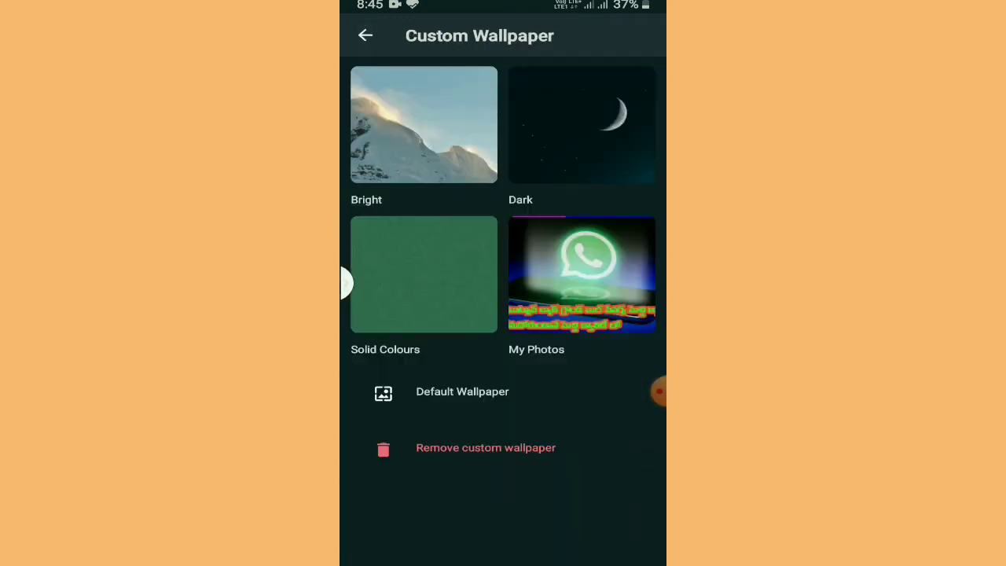
{"action": "left_click", "coordinate": [582, 124]}
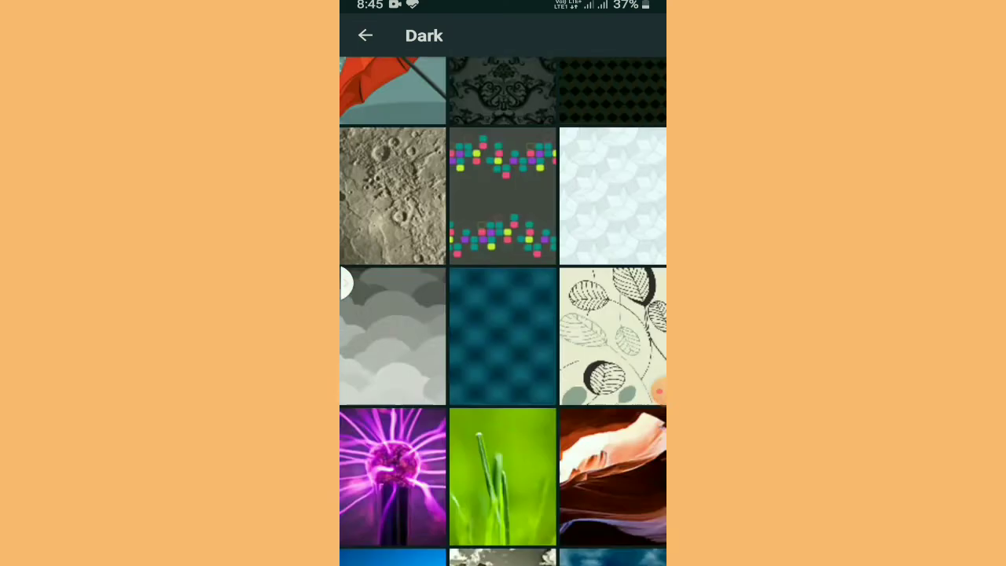
{"action": "left_click", "coordinate": [364, 35]}
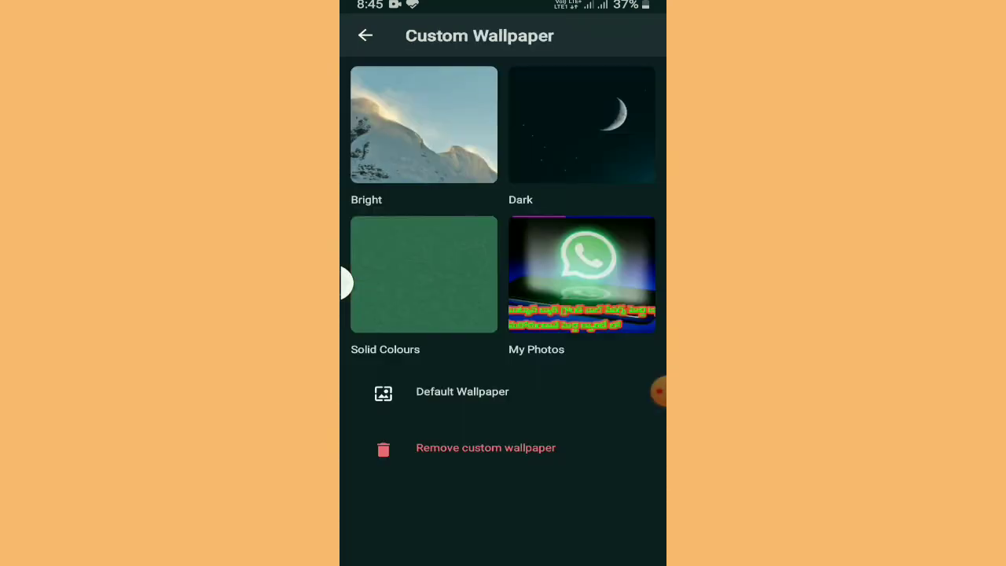
Step: Set the green terraced-hills image from Bright as the chat wallpaper
{"action": "left_click", "coordinate": [424, 125]}
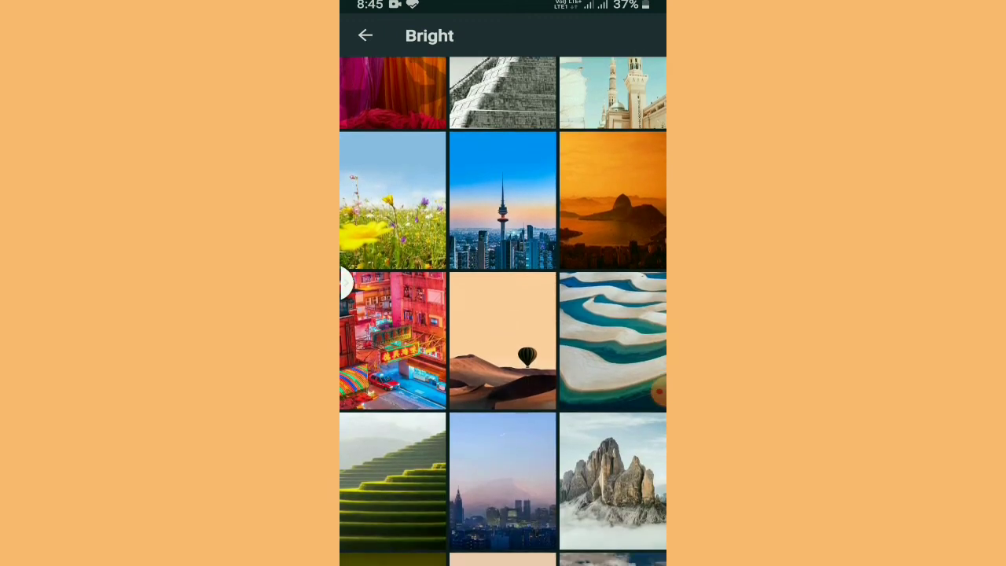
{"action": "left_click", "coordinate": [393, 480]}
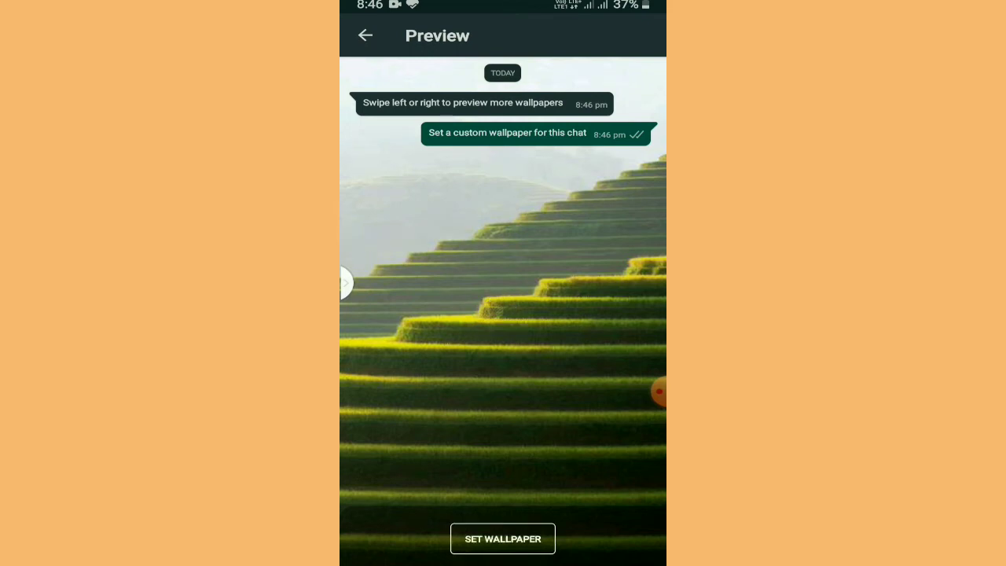
{"action": "left_click", "coordinate": [365, 35]}
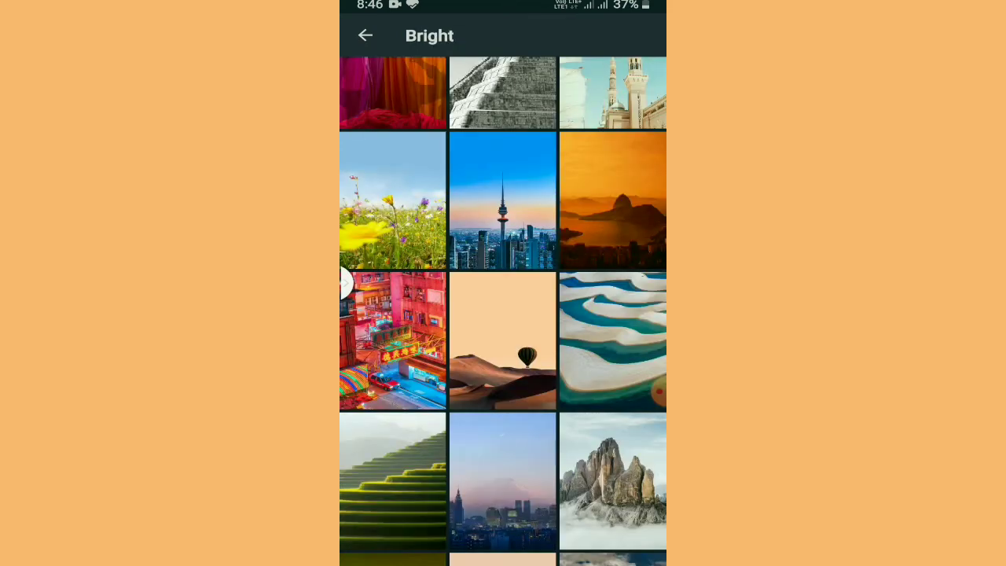
{"action": "left_click", "coordinate": [392, 481]}
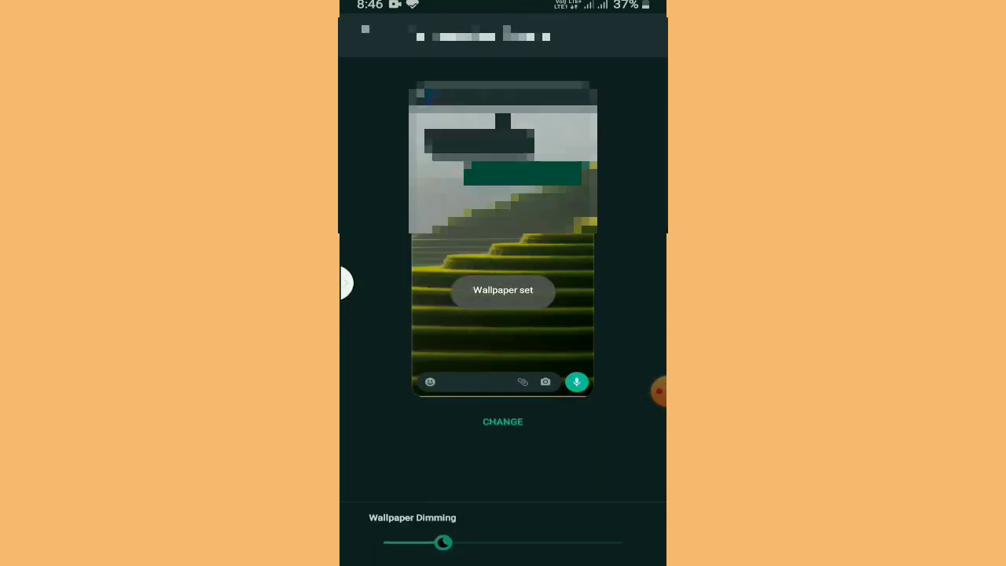
Step: Try dimming on the terraced-hills wallpaper, leave it at zero and return to the chat
{"action": "left_click_drag", "start_coordinate": [444, 542], "coordinate": [399, 542]}
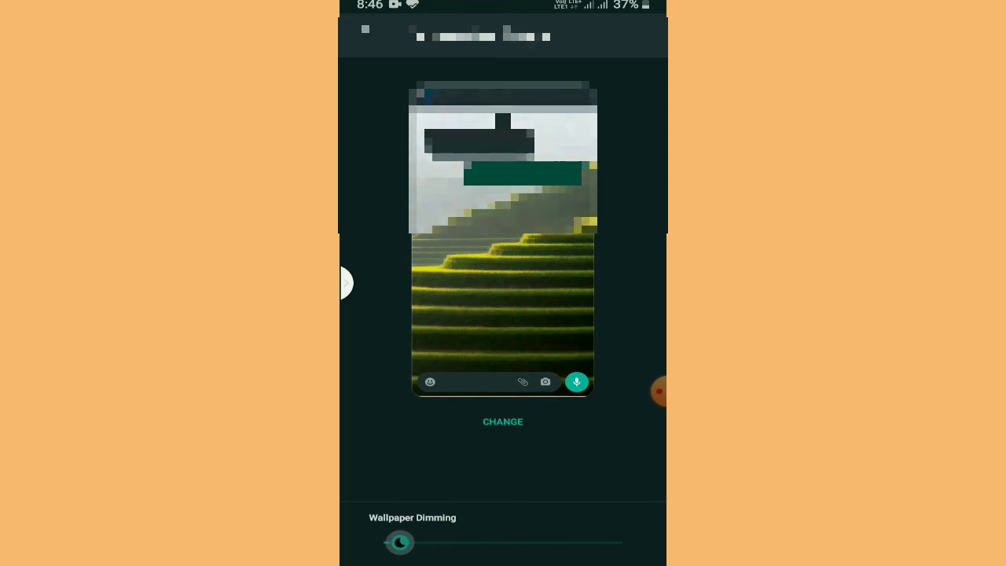
{"action": "left_click_drag", "start_coordinate": [399, 542], "coordinate": [548, 542]}
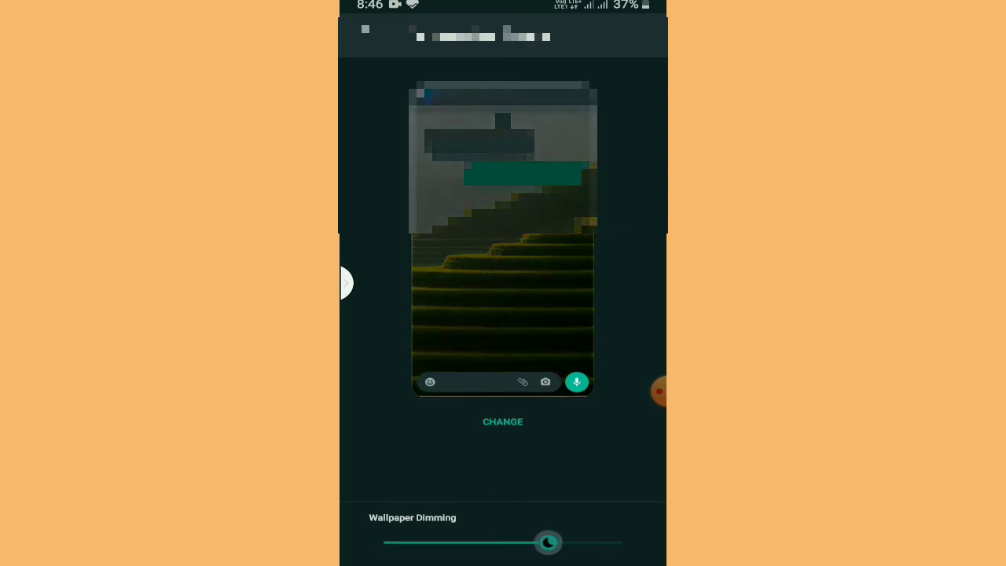
{"action": "left_click_drag", "start_coordinate": [548, 542], "coordinate": [382, 542]}
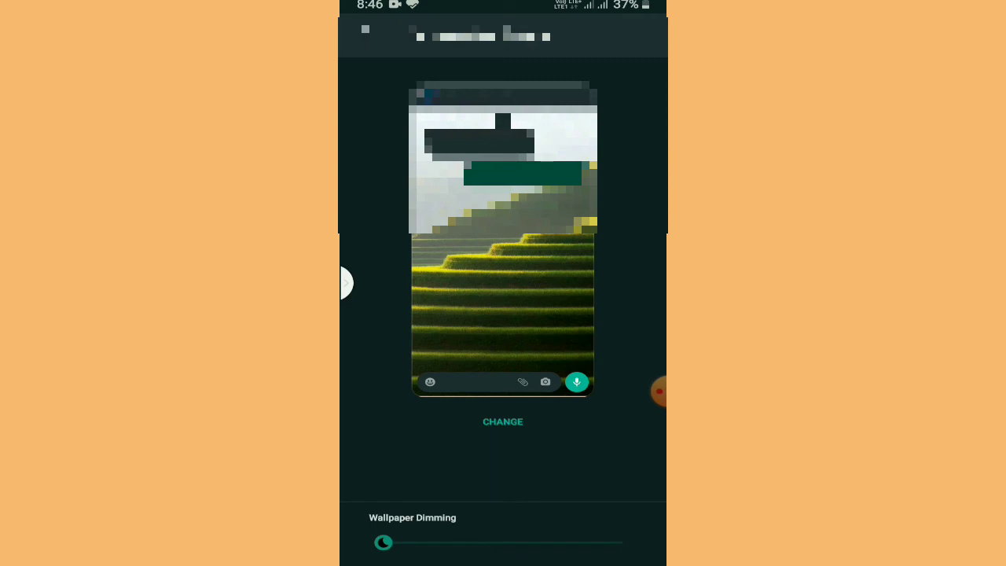
{"action": "left_click", "coordinate": [658, 392]}
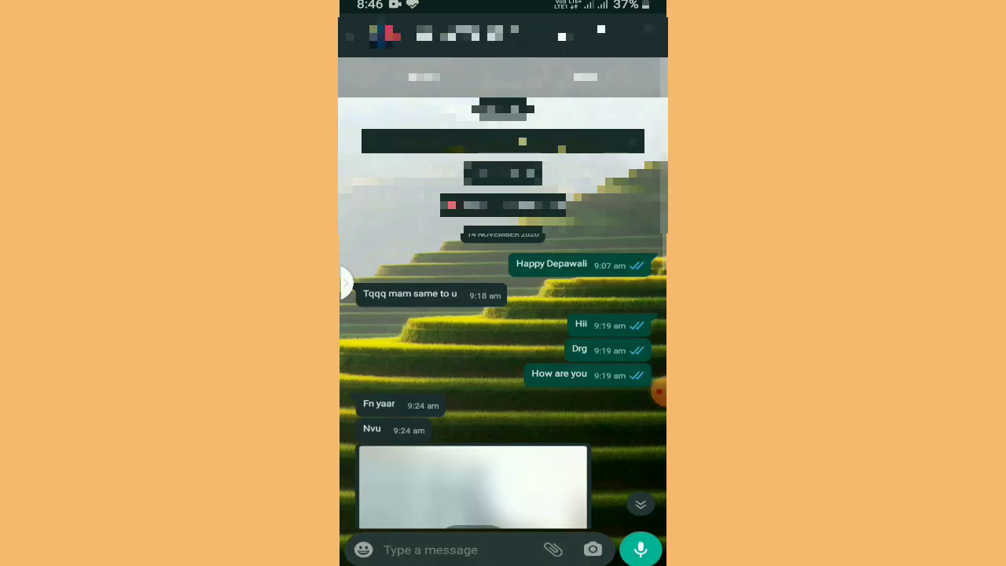
Step: Scroll through the chats and leave WhatsApp for the Play Store search
{"action": "scroll", "scroll_direction": "down", "scroll_amount": 3}
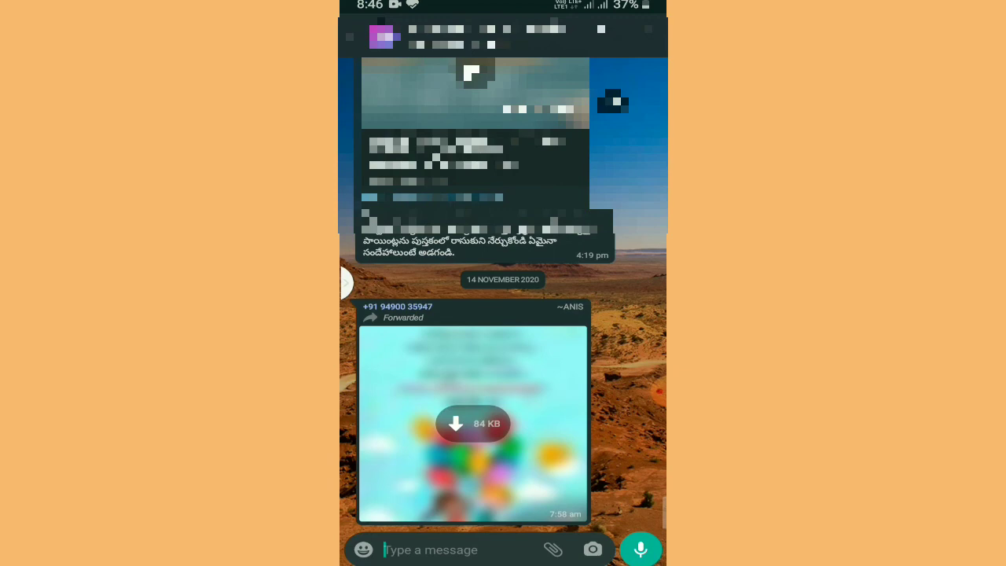
{"action": "scroll", "scroll_direction": "up", "scroll_amount": 3}
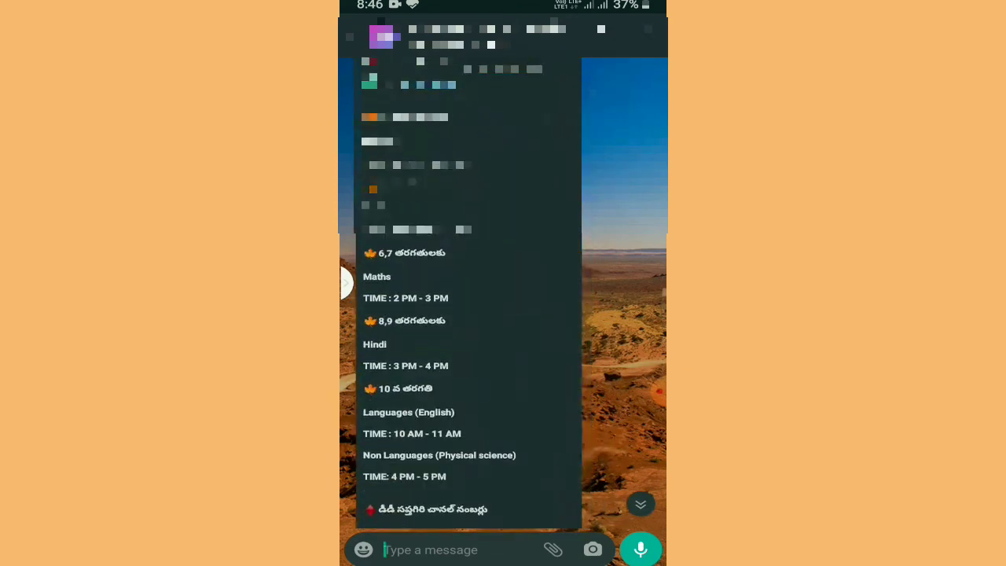
{"action": "key", "text": "back"}
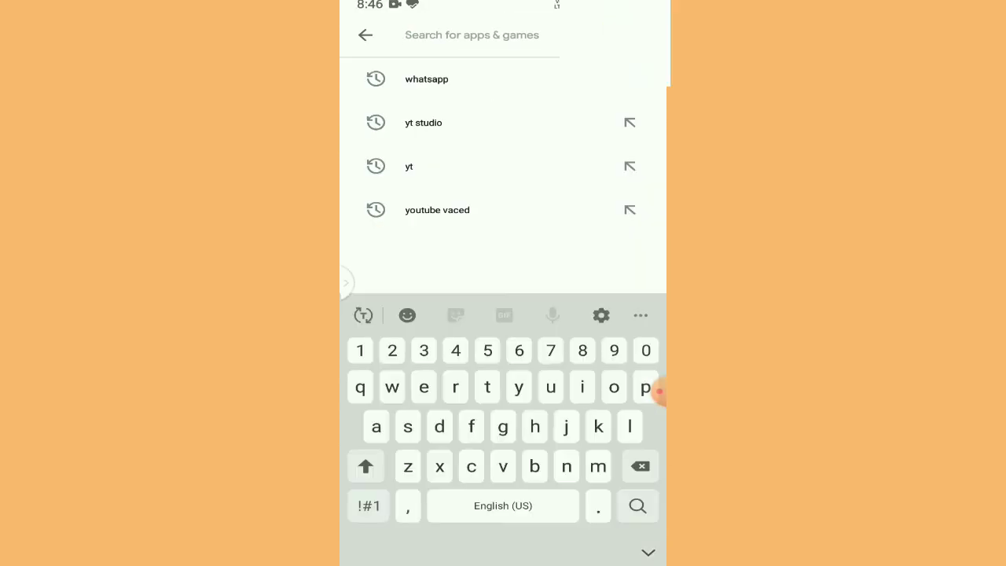
Step: Rerun the 'whatsapp' search and scroll the WhatsApp Messenger results
{"action": "left_click", "coordinate": [426, 79]}
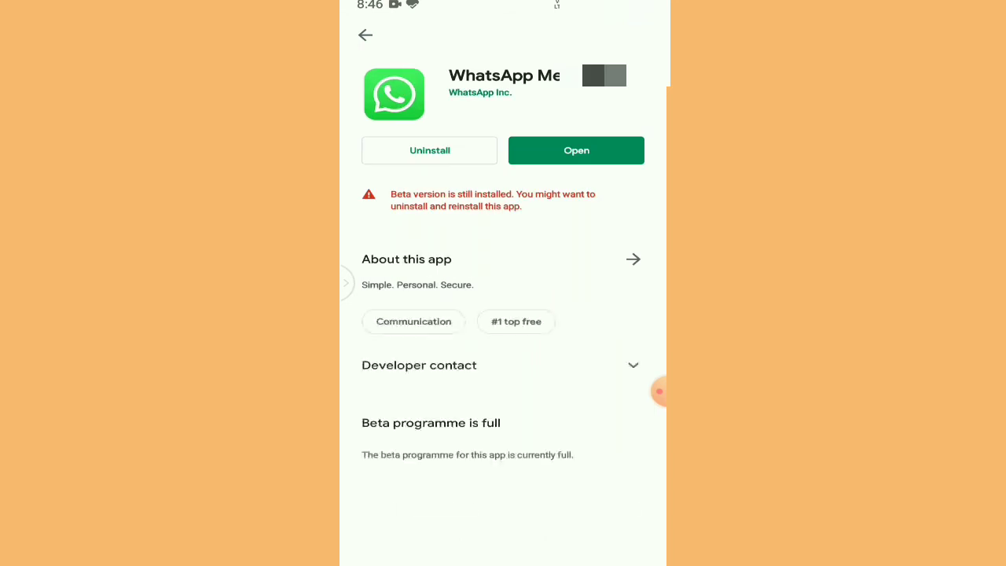
{"action": "scroll", "scroll_direction": "down", "scroll_amount": 3}
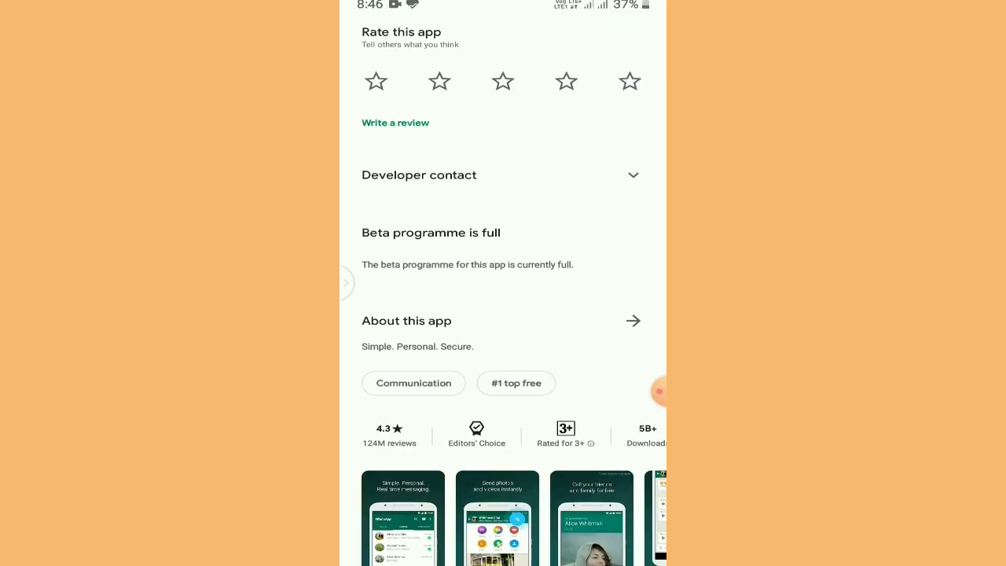
{"action": "scroll", "scroll_direction": "up", "scroll_amount": 3}
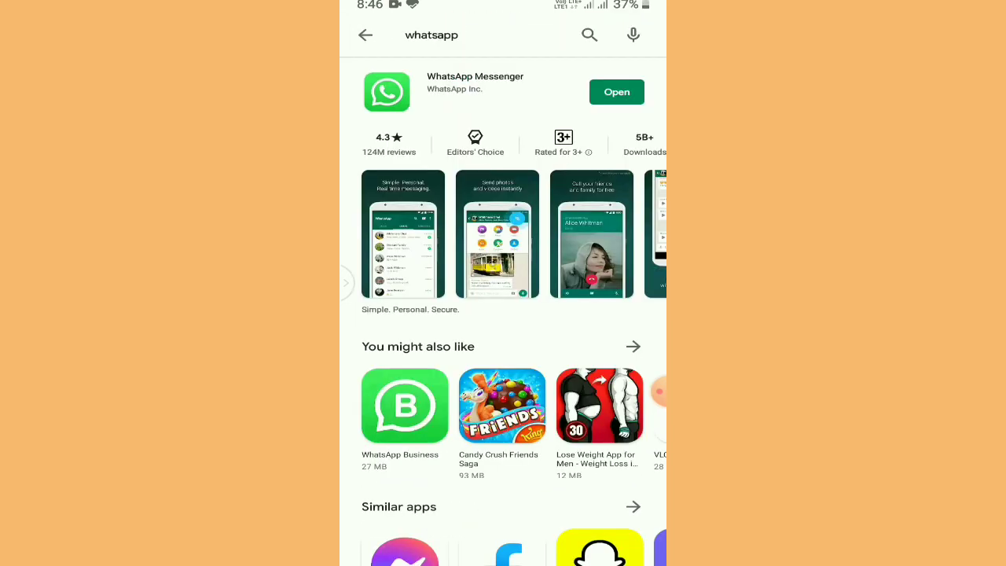